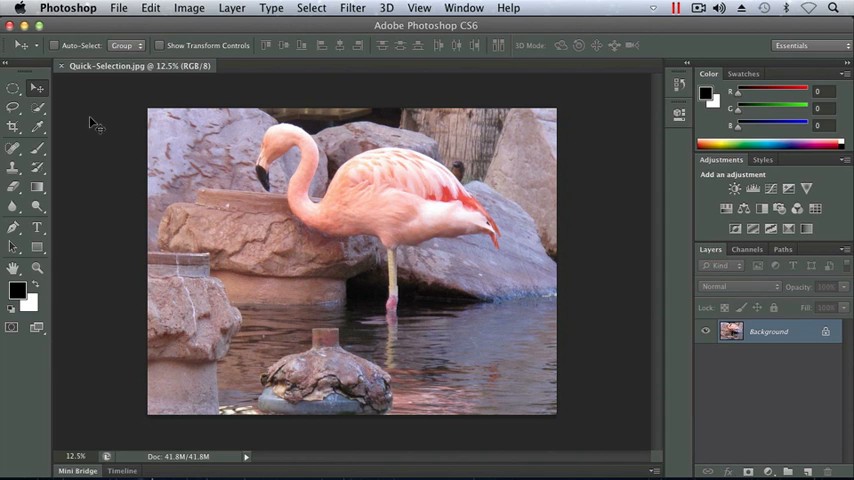
Step: Try the Magic Wand Tool briefly, then settle on the Quick Selection Tool
{"action": "left_click", "coordinate": [14, 106]}
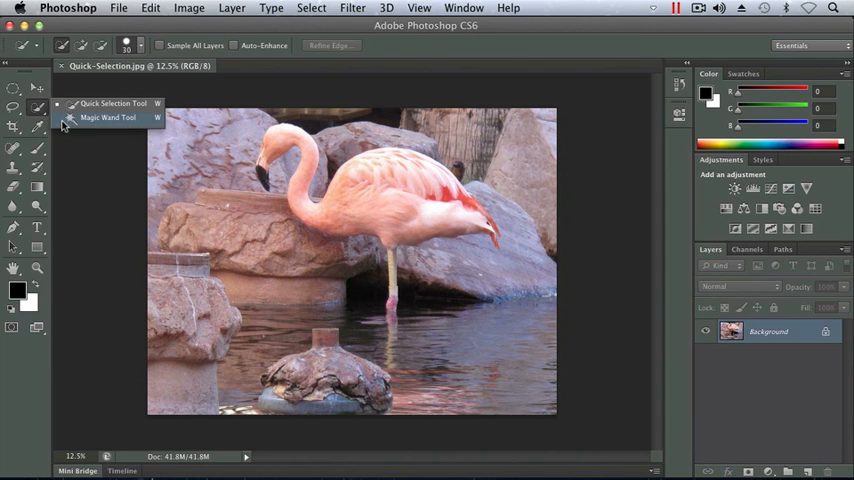
{"action": "left_click", "coordinate": [108, 118]}
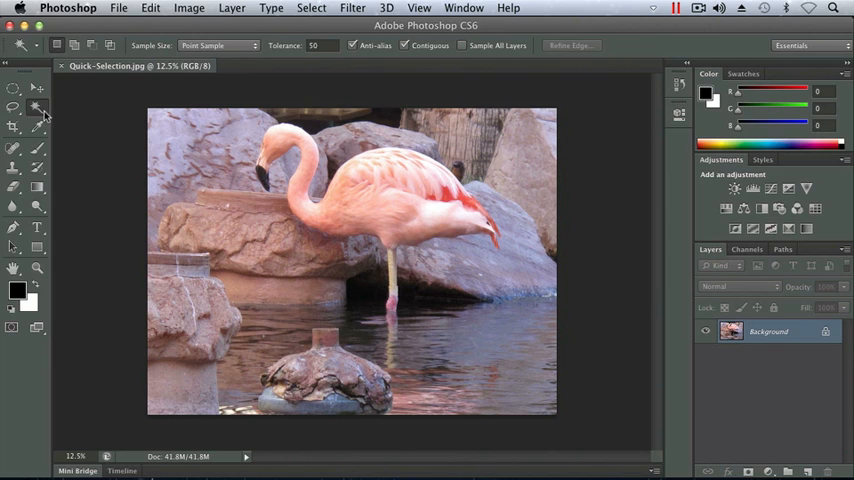
{"action": "mouse_move", "coordinate": [38, 108]}
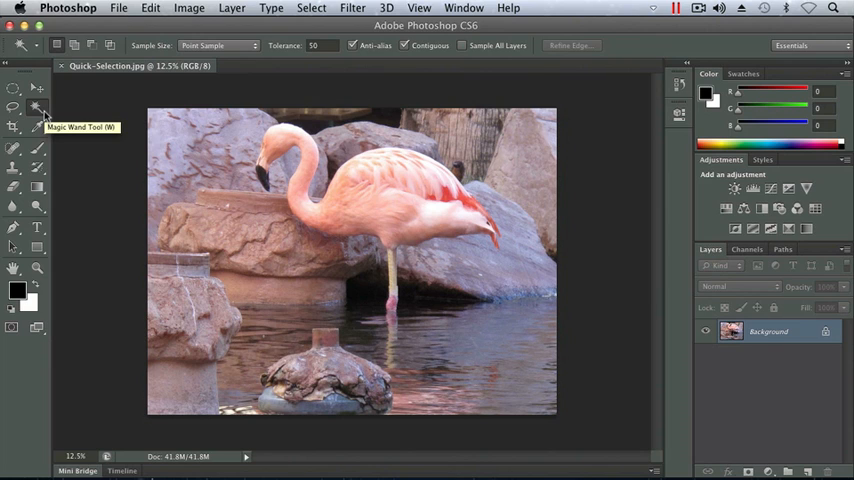
{"action": "left_click", "coordinate": [14, 108]}
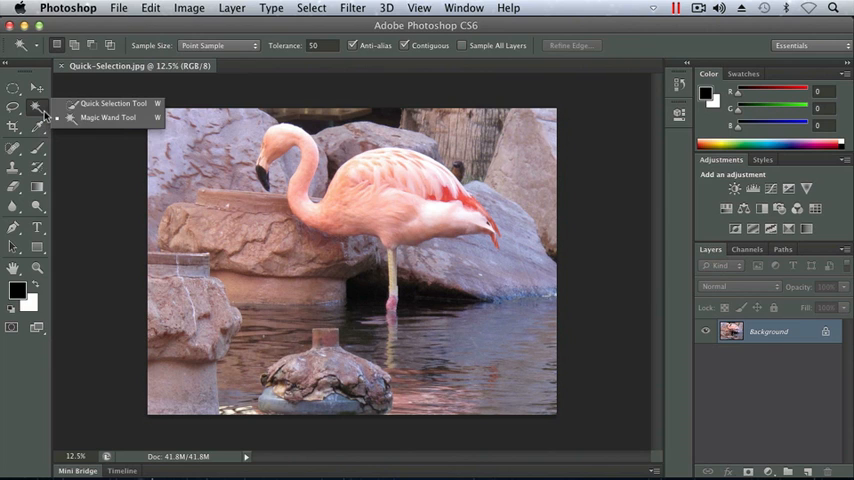
{"action": "left_click", "coordinate": [112, 104]}
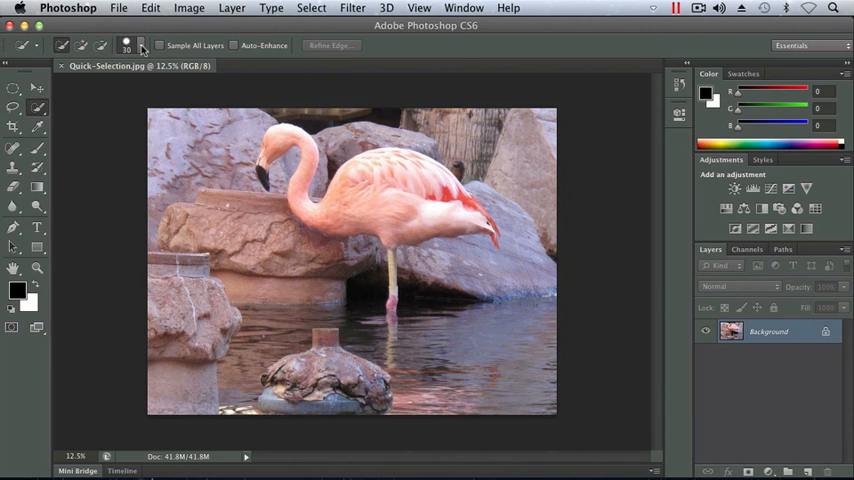
Step: Enlarge the Quick Selection brush diameter with the Size slider in the brush picker
{"action": "left_click", "coordinate": [140, 44]}
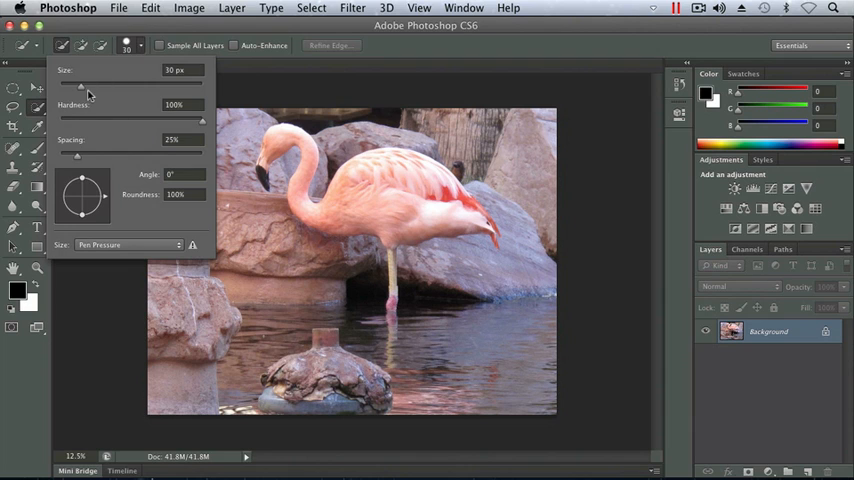
{"action": "mouse_move", "coordinate": [100, 132]}
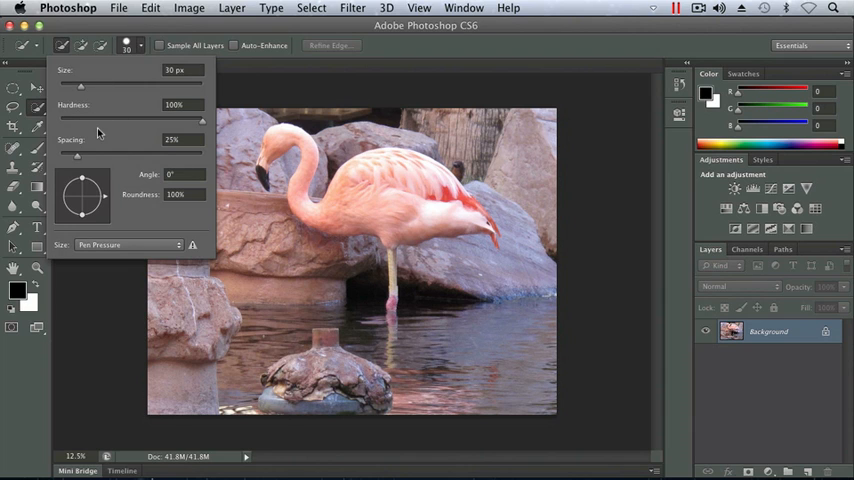
{"action": "mouse_move", "coordinate": [100, 110]}
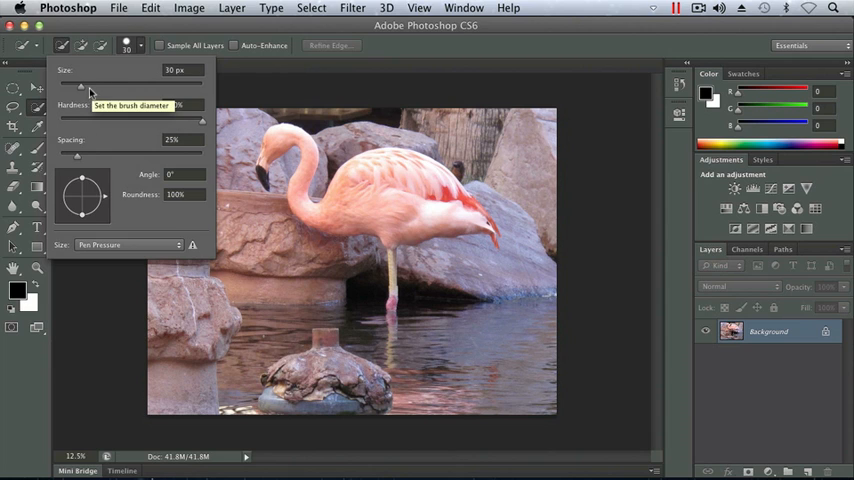
{"action": "left_click_drag", "start_coordinate": [82, 88], "coordinate": [104, 88]}
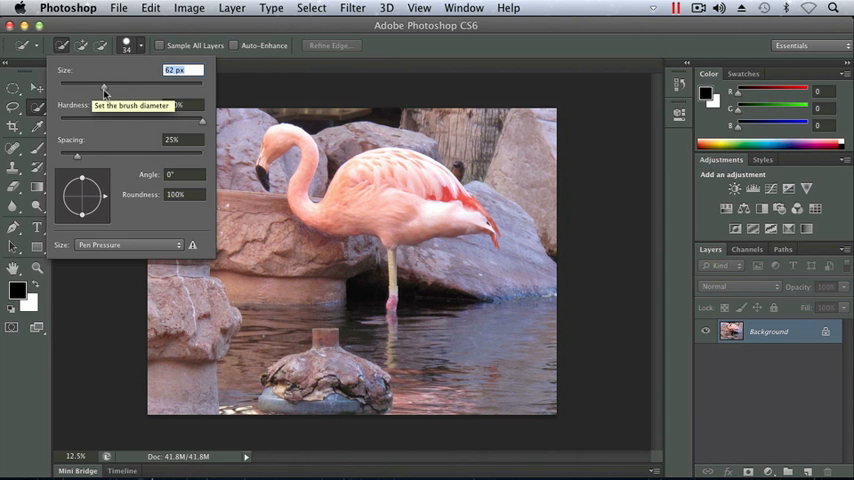
{"action": "left_click_drag", "start_coordinate": [104, 88], "coordinate": [112, 88]}
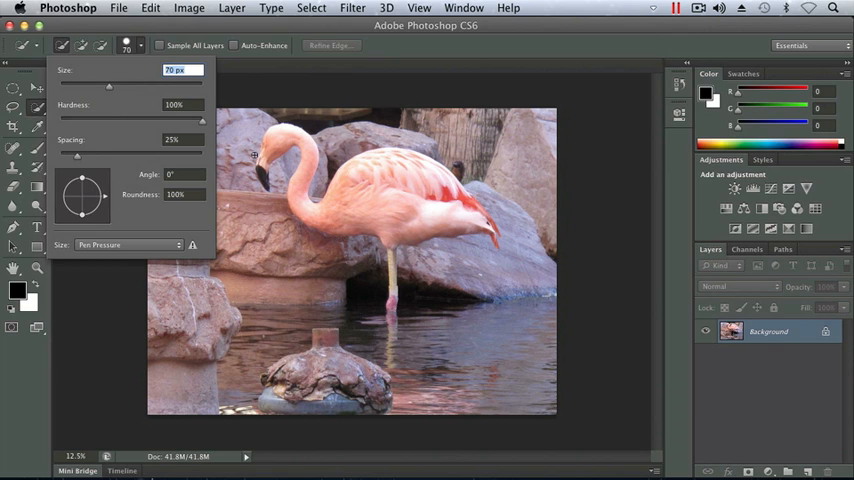
{"action": "mouse_move", "coordinate": [380, 186]}
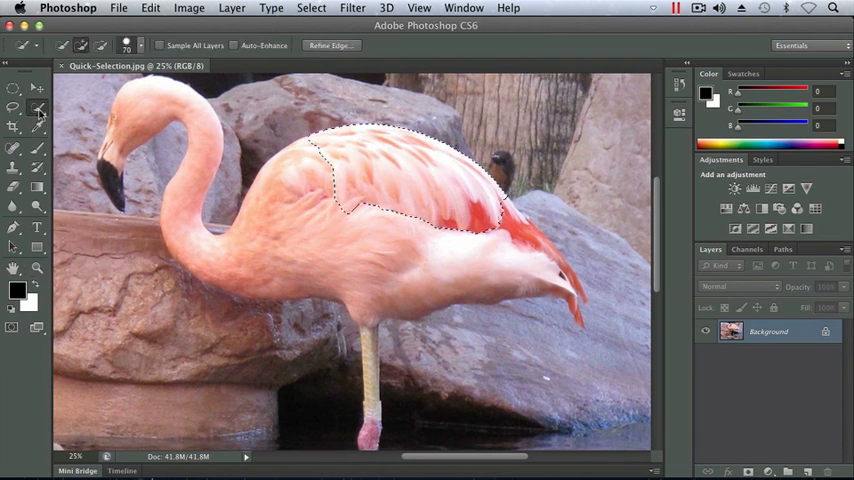
Step: Begin the Quick Selection along the flamingo's back and wing feathers
{"action": "left_click", "coordinate": [14, 108]}
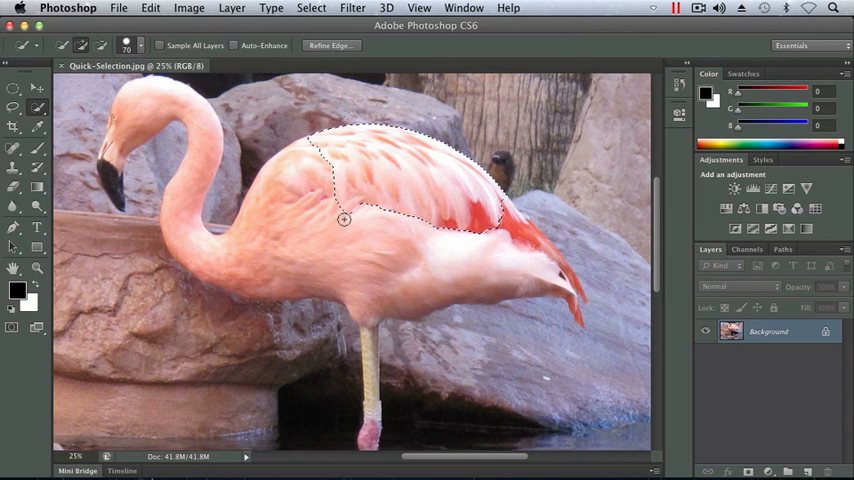
Step: Paint the selection across the flamingo's feathers and body until the whole bird is outlined
{"action": "left_click_drag", "start_coordinate": [344, 220], "coordinate": [352, 232]}
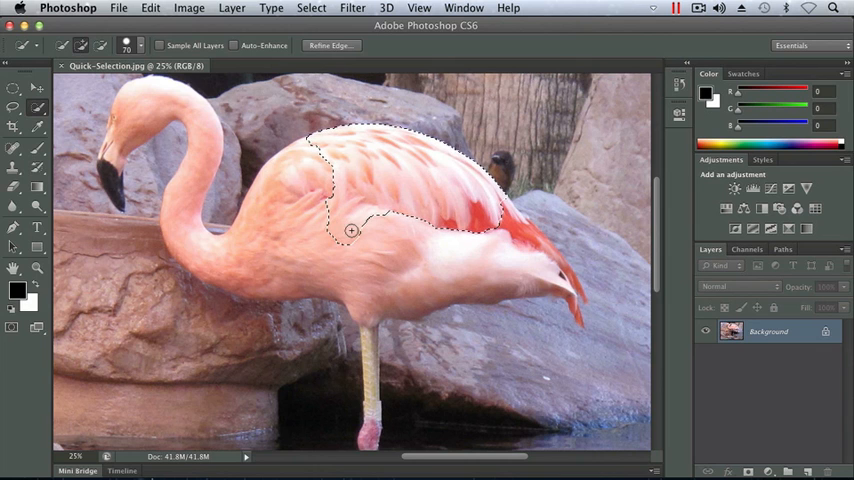
{"action": "left_click_drag", "start_coordinate": [352, 230], "coordinate": [416, 256]}
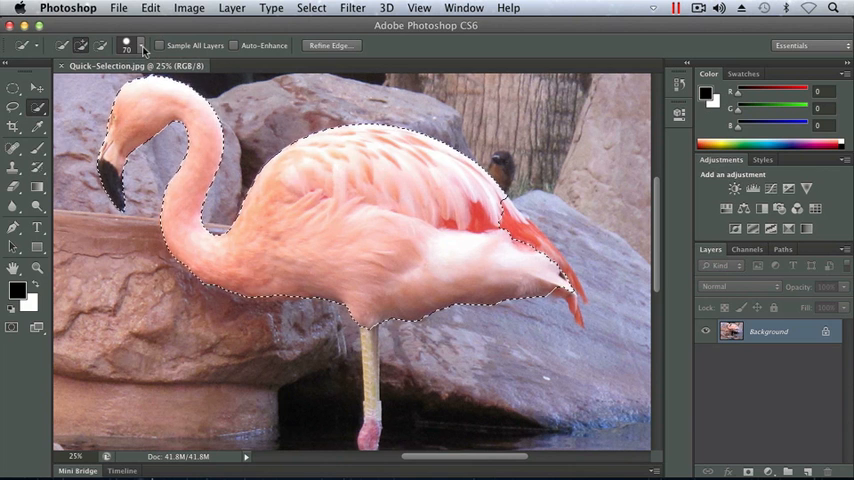
Step: Reduce the selection brush size slightly to finish the standing leg down to the water line
{"action": "left_click", "coordinate": [128, 44]}
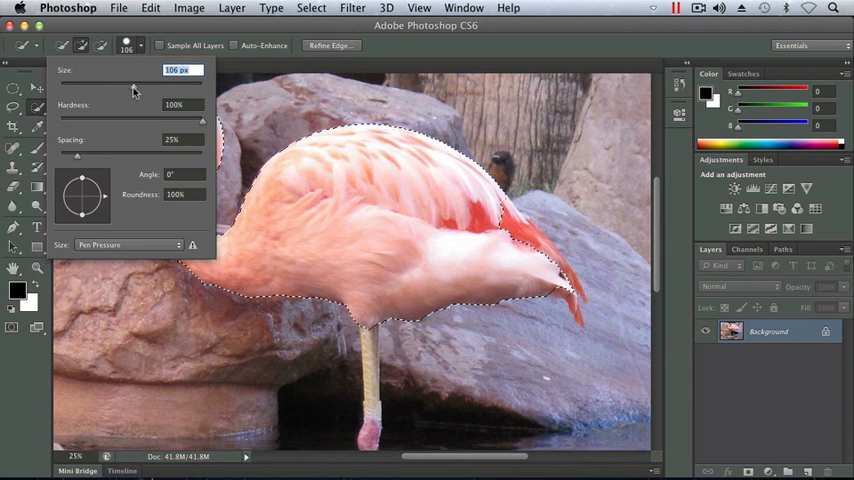
{"action": "left_click_drag", "start_coordinate": [130, 88], "coordinate": [122, 88]}
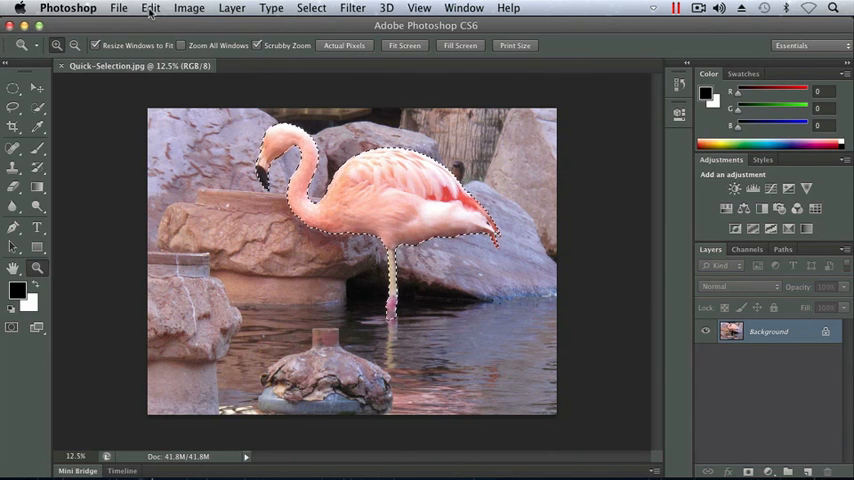
Step: Fit the whole photo with the selected flamingo on screen
{"action": "left_click", "coordinate": [150, 8]}
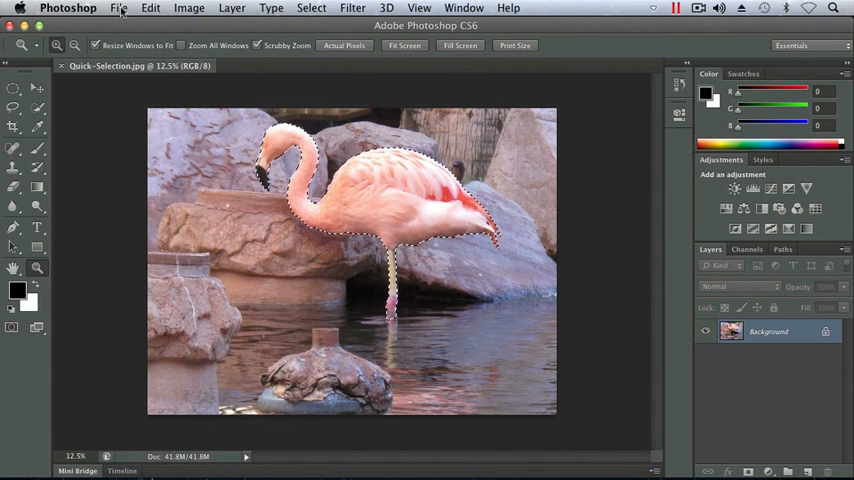
Step: Create a new document named 'flamingo' sized from the clipboard
{"action": "left_click", "coordinate": [118, 8]}
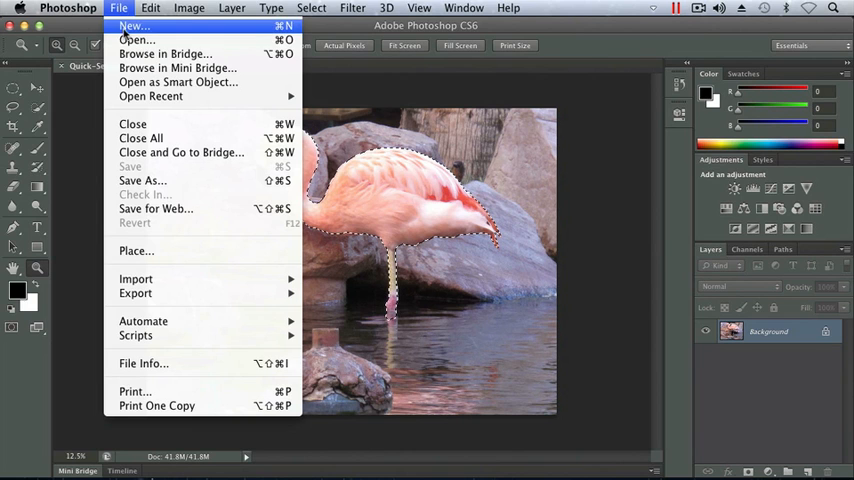
{"action": "left_click", "coordinate": [132, 26]}
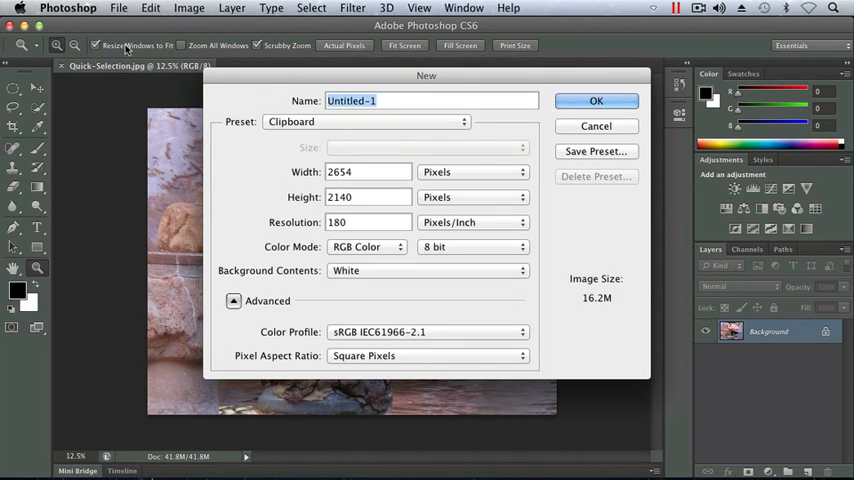
{"action": "type", "text": "flamin"}
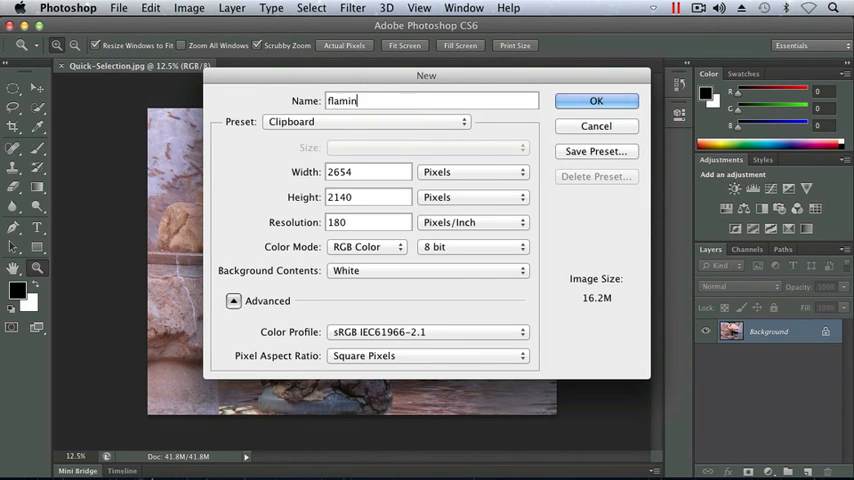
{"action": "type", "text": "go"}
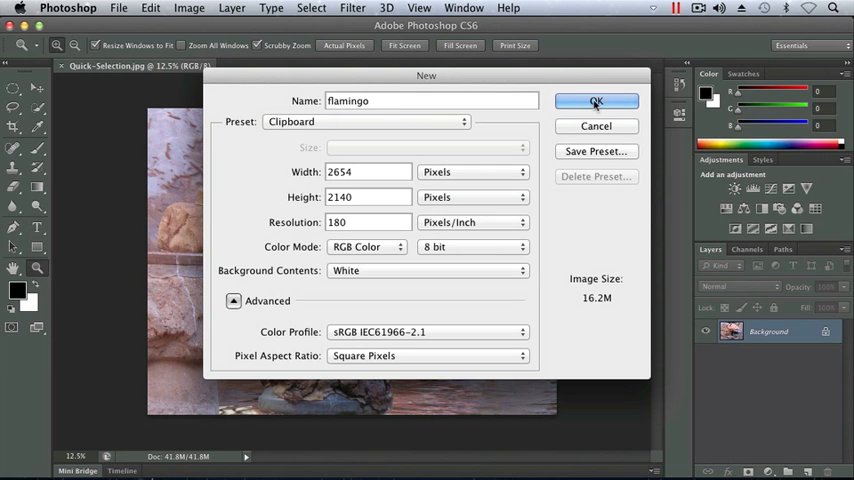
{"action": "left_click", "coordinate": [596, 100]}
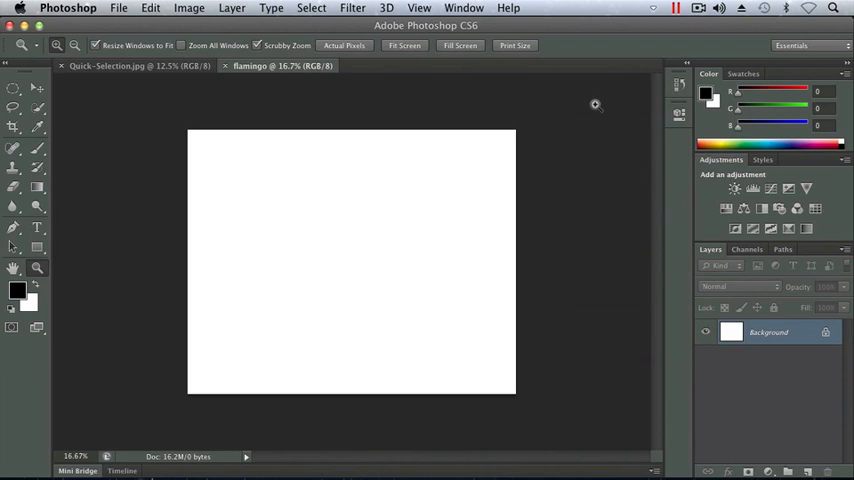
Step: Paste the flamingo as its own layer and hide the white Background layer
{"action": "left_click", "coordinate": [150, 8]}
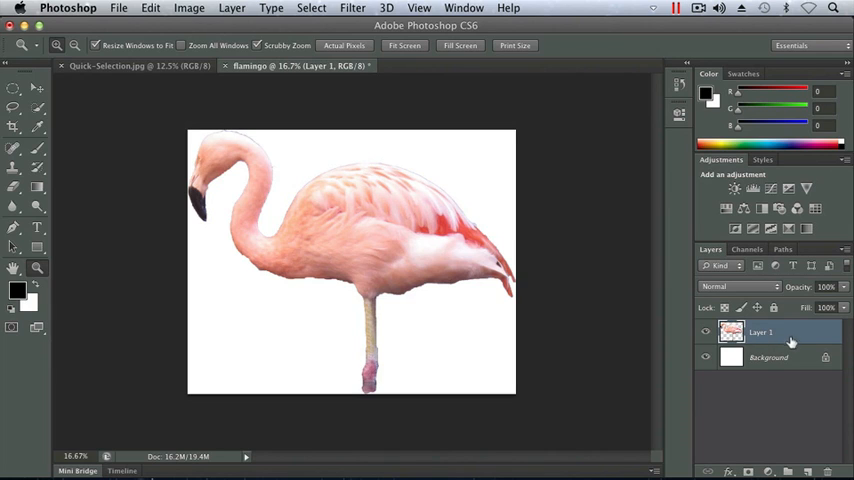
{"action": "mouse_move", "coordinate": [770, 364]}
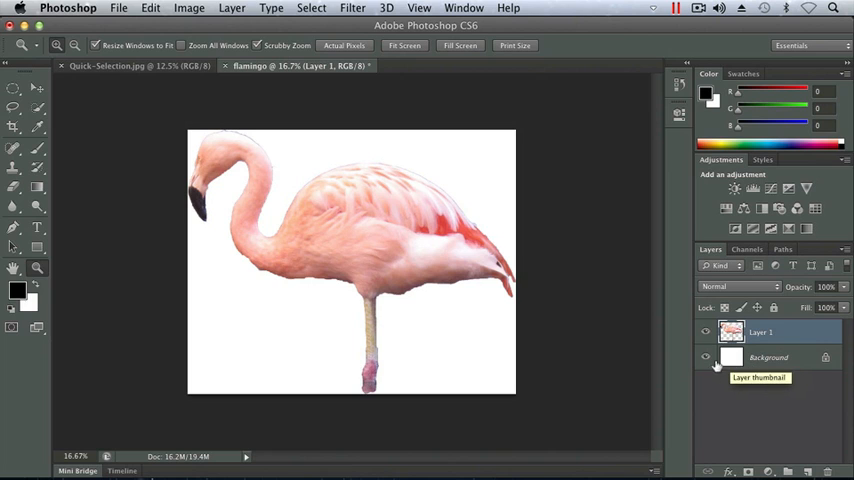
{"action": "mouse_move", "coordinate": [706, 360]}
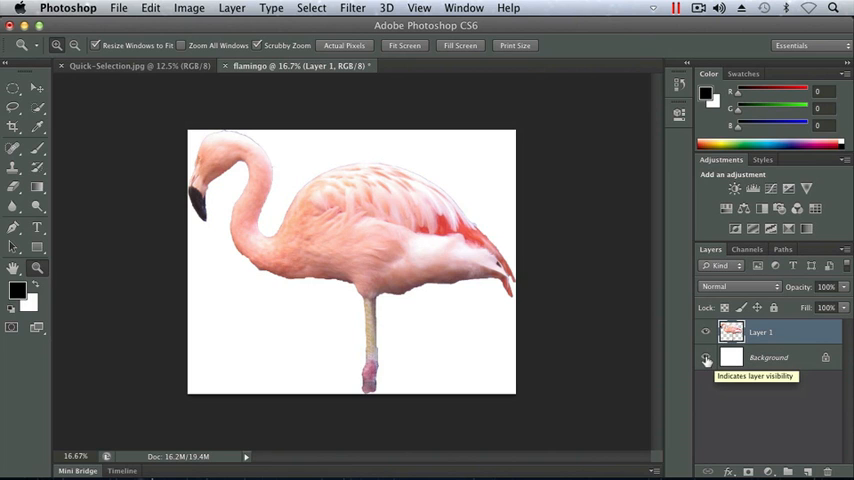
{"action": "left_click", "coordinate": [706, 358]}
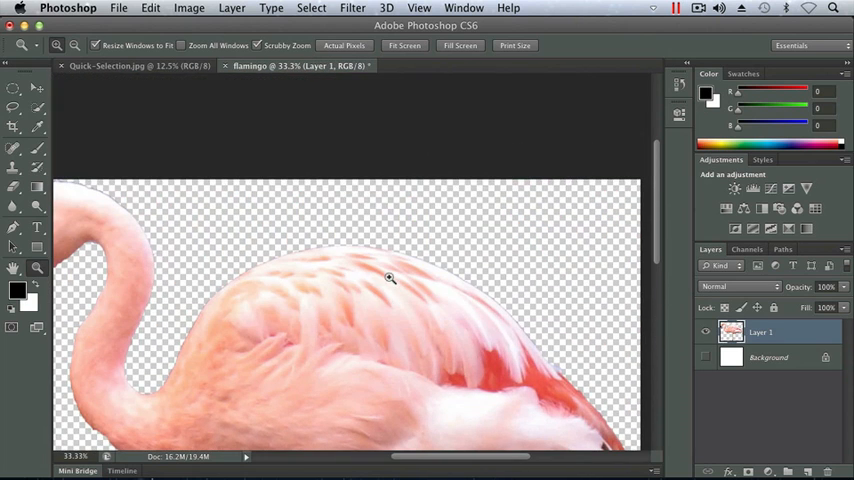
{"action": "mouse_move", "coordinate": [258, 290]}
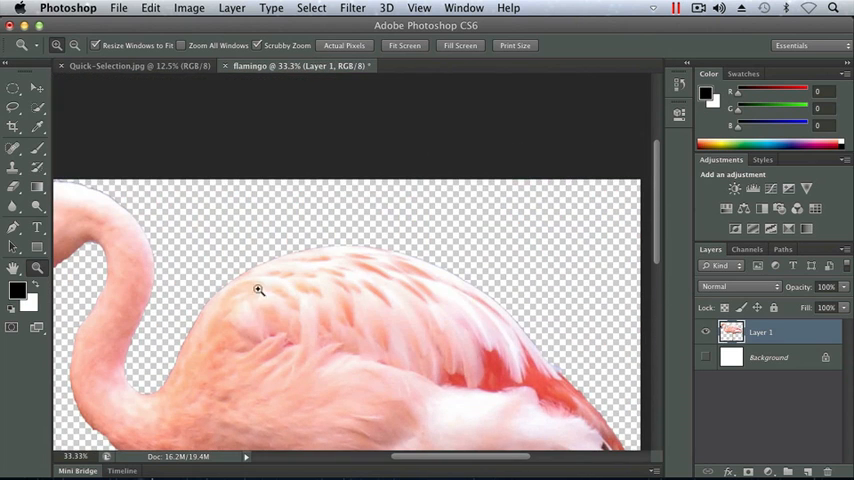